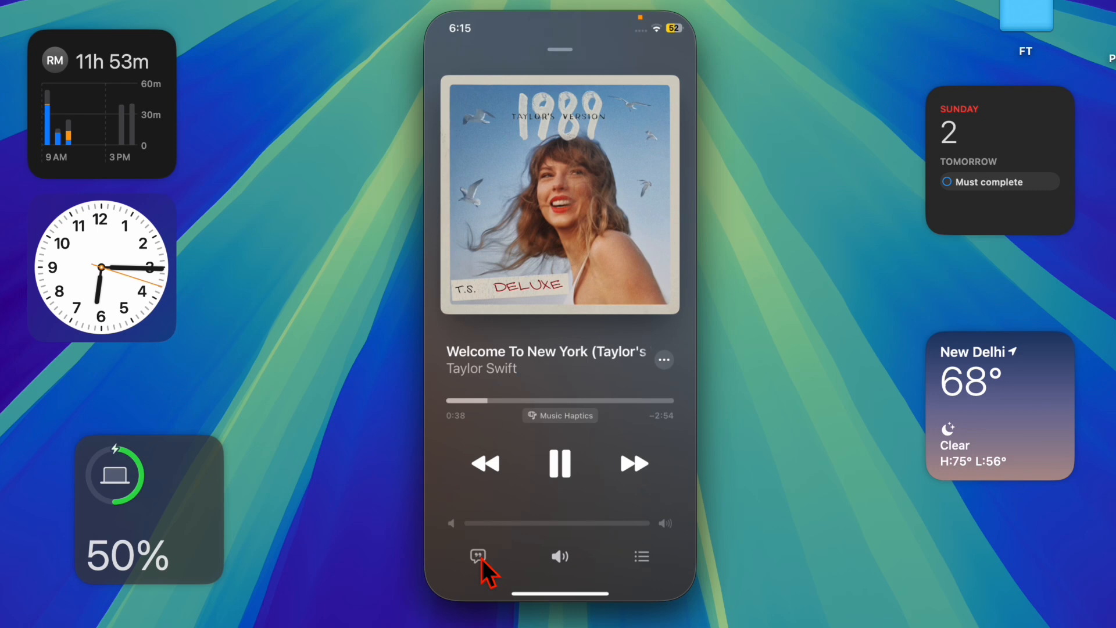
- Show synced lyrics for Welcome To New York, then collapse the player to the 1989 (Taylor's Version) album page
{"action": "left_click", "coordinate": [478, 555]}
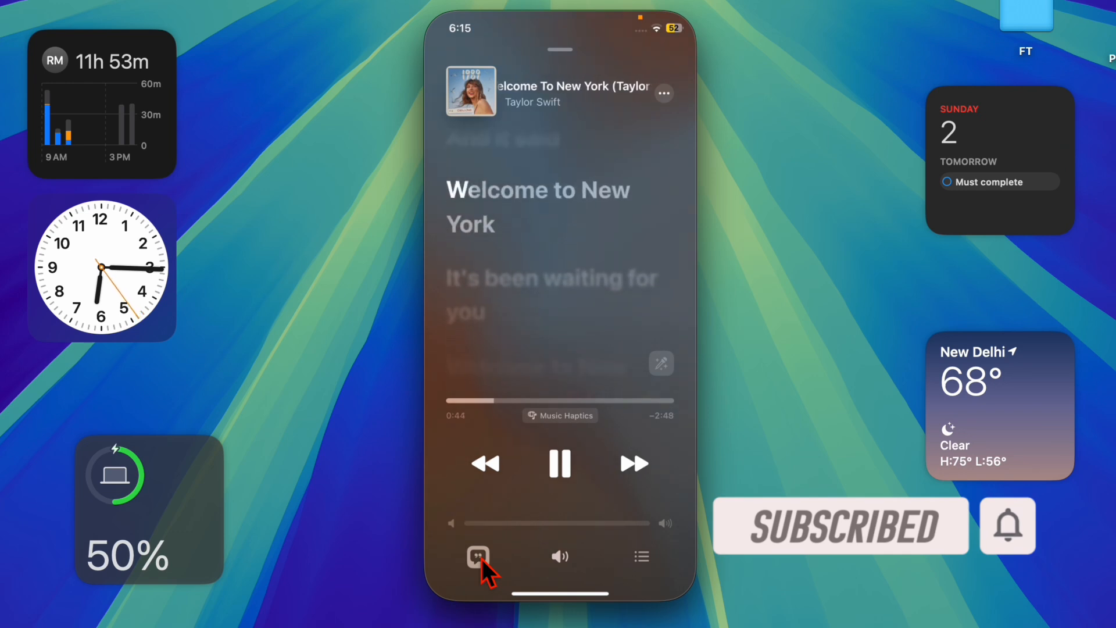
{"action": "left_click", "coordinate": [477, 556]}
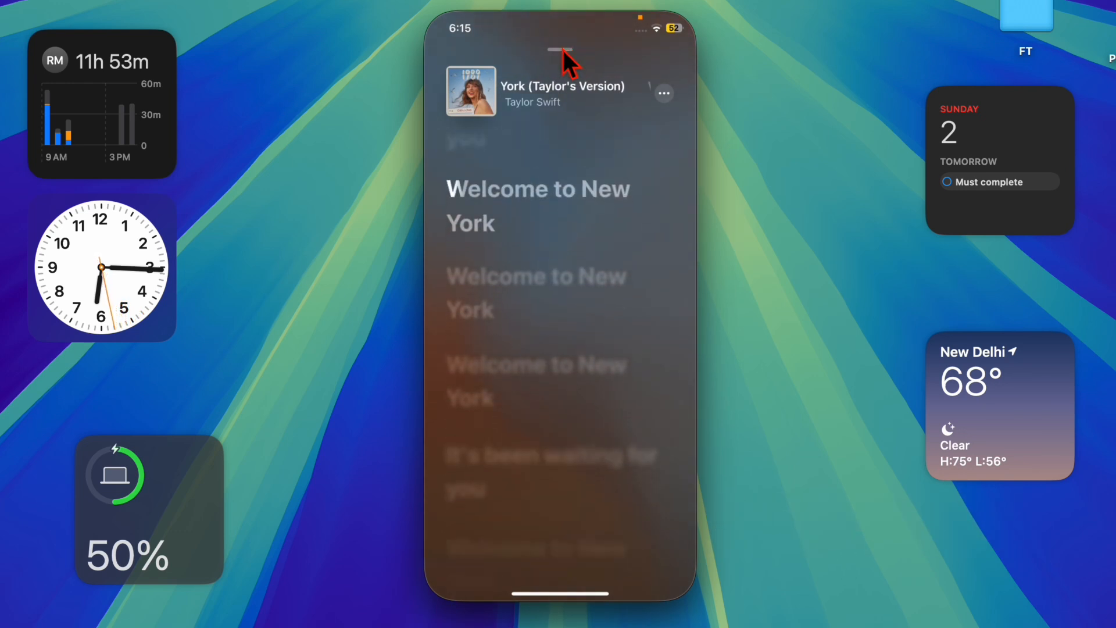
{"action": "left_click", "coordinate": [662, 93]}
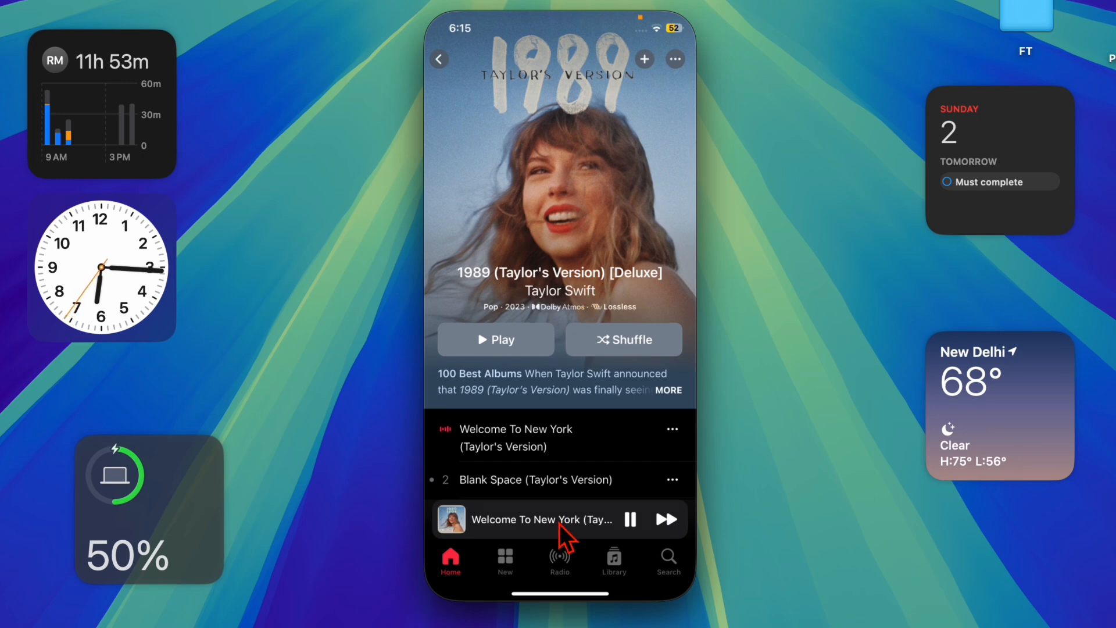
{"action": "left_click", "coordinate": [541, 518]}
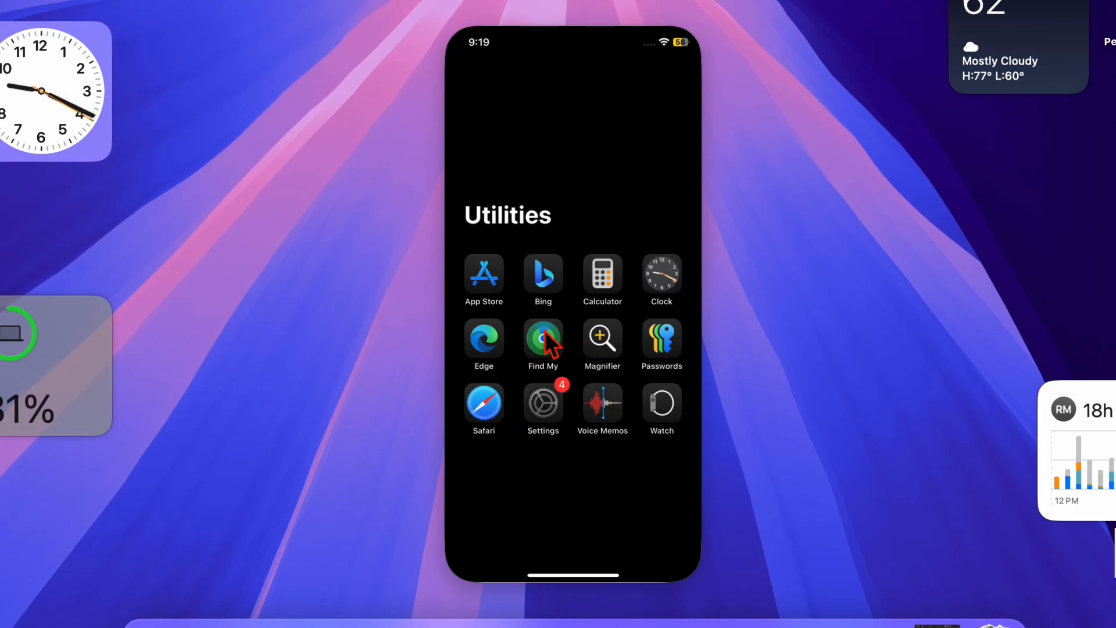
{"action": "mouse_move", "coordinate": [569, 406]}
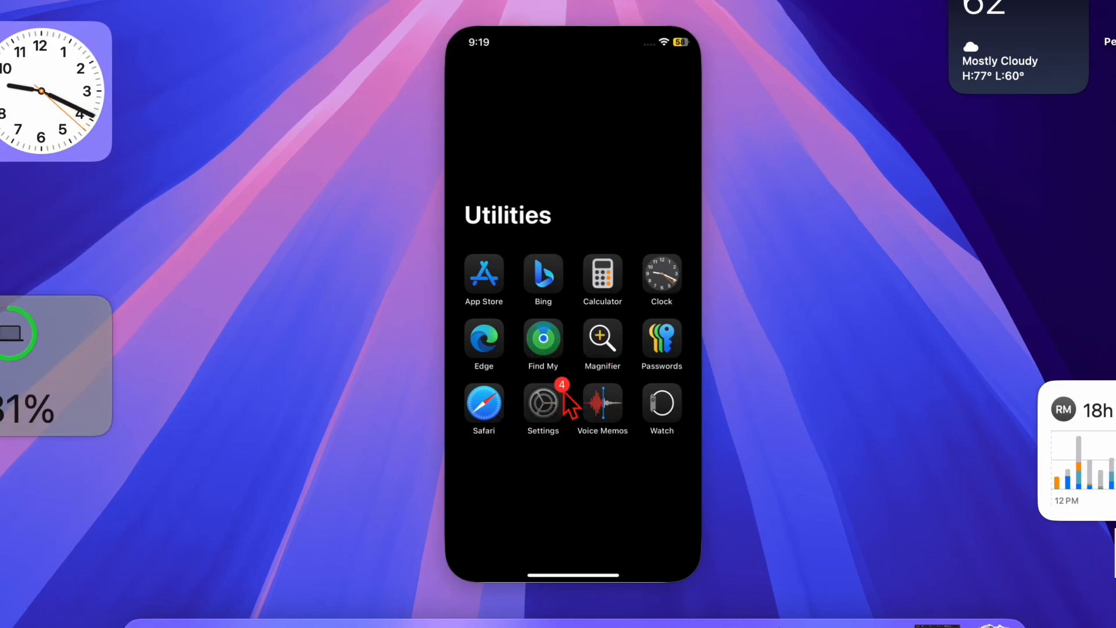
- Launch Settings and go to Accessibility > Display & Text Size
{"action": "left_click", "coordinate": [543, 402]}
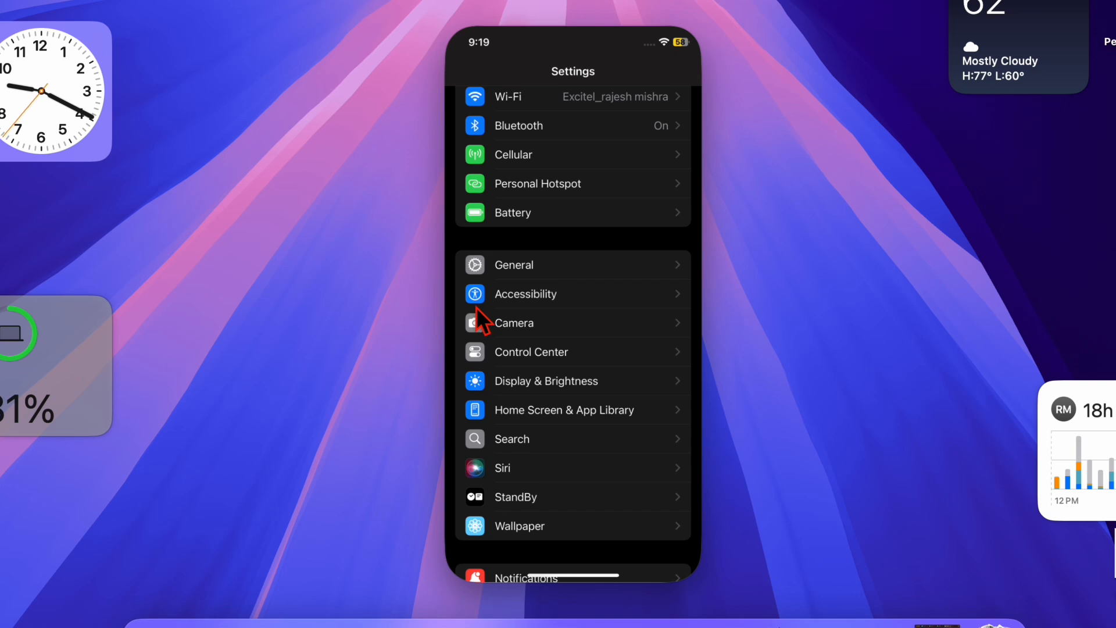
{"action": "mouse_move", "coordinate": [499, 322]}
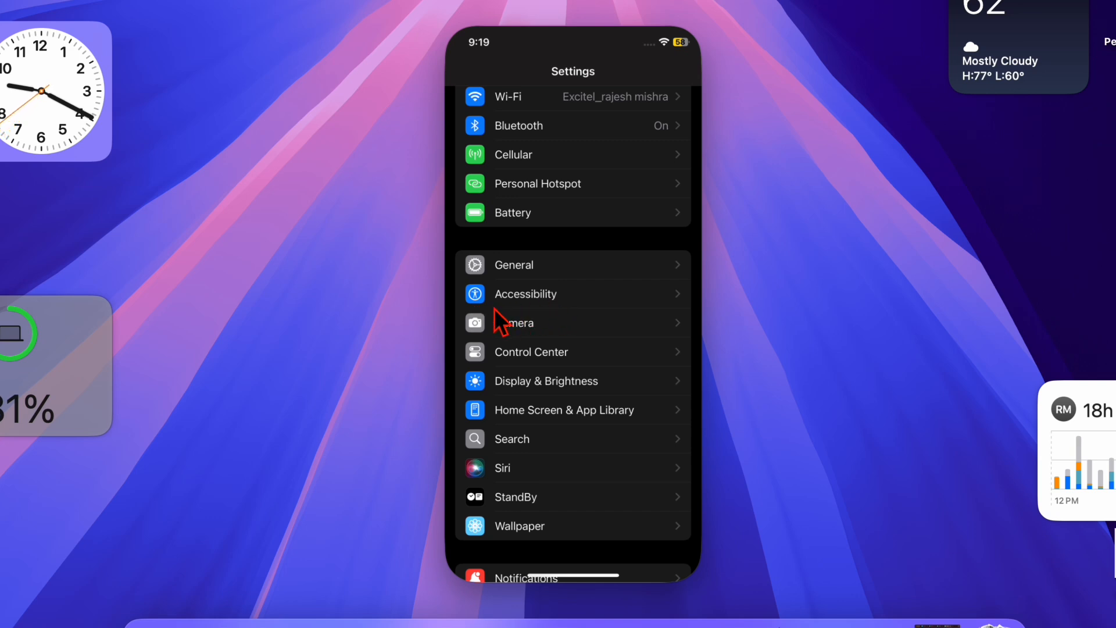
{"action": "left_click", "coordinate": [526, 293]}
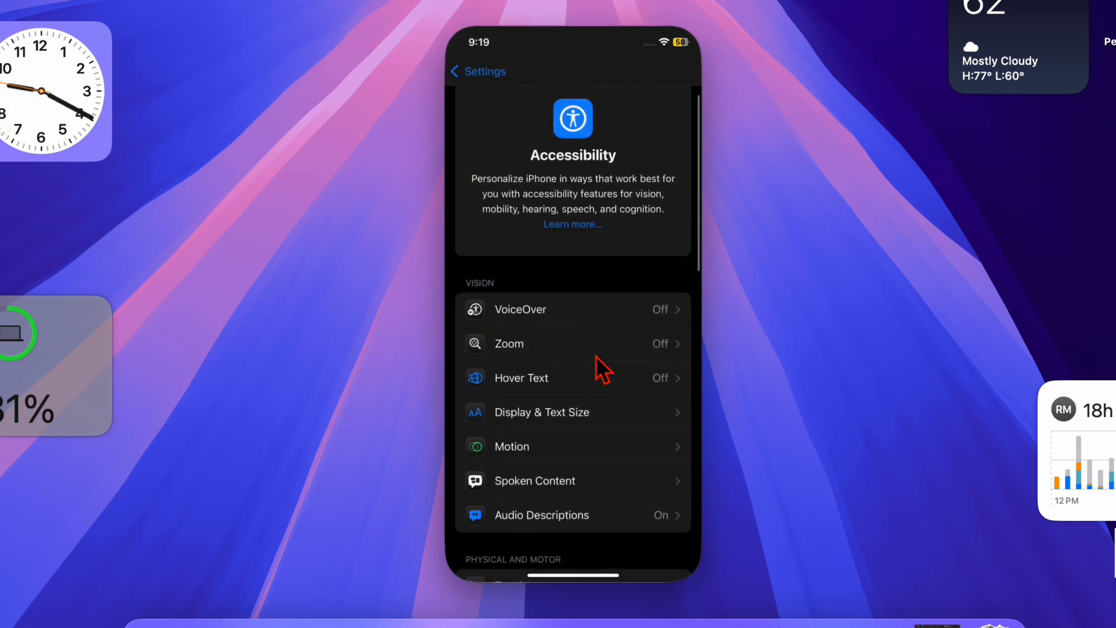
{"action": "mouse_move", "coordinate": [509, 427]}
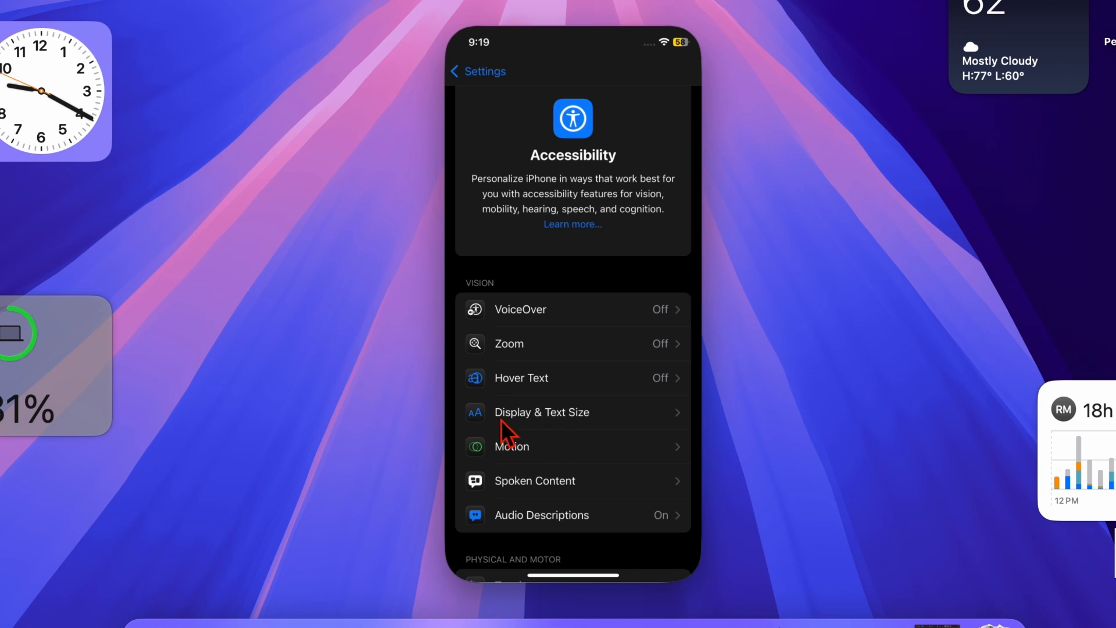
{"action": "mouse_move", "coordinate": [556, 423]}
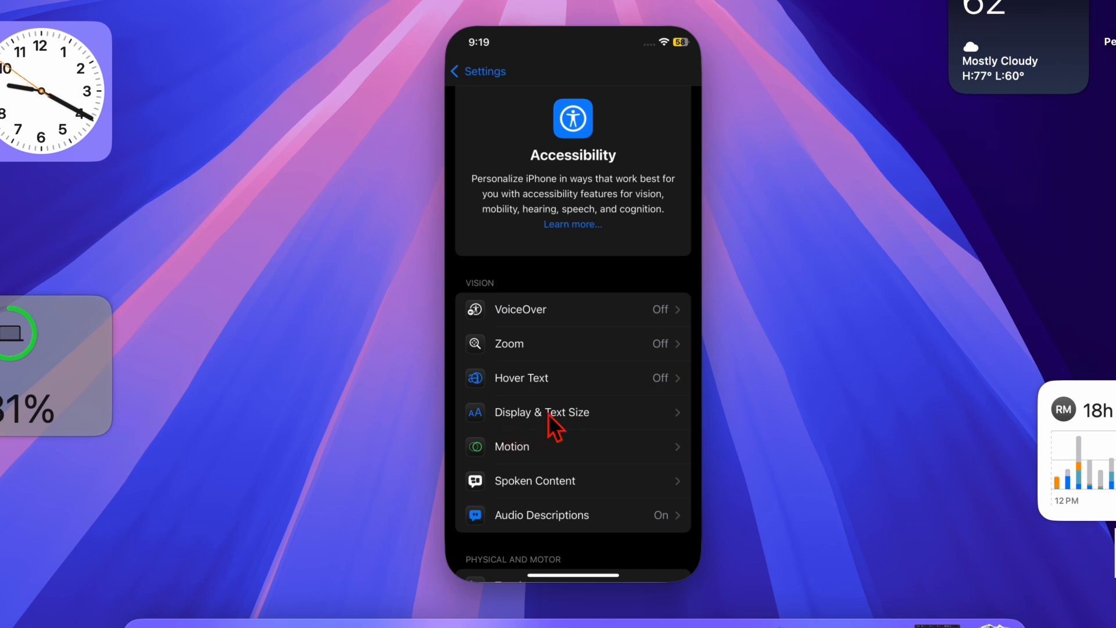
{"action": "left_click", "coordinate": [541, 411]}
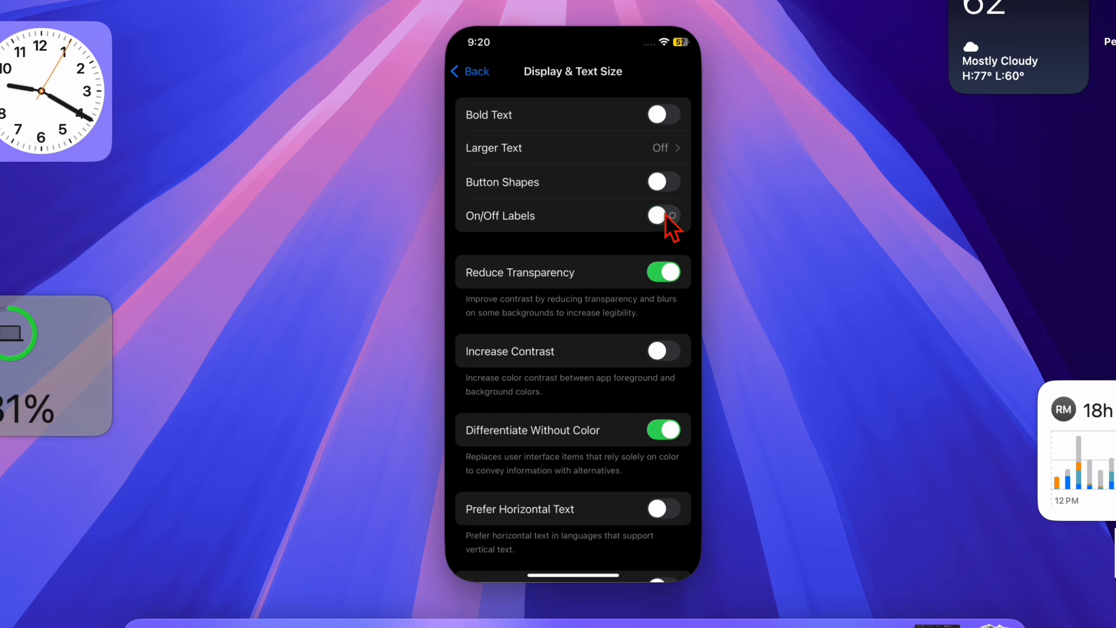
- Enable On/Off Labels and Increase Contrast, then enter the Larger Text page
{"action": "left_click", "coordinate": [662, 217]}
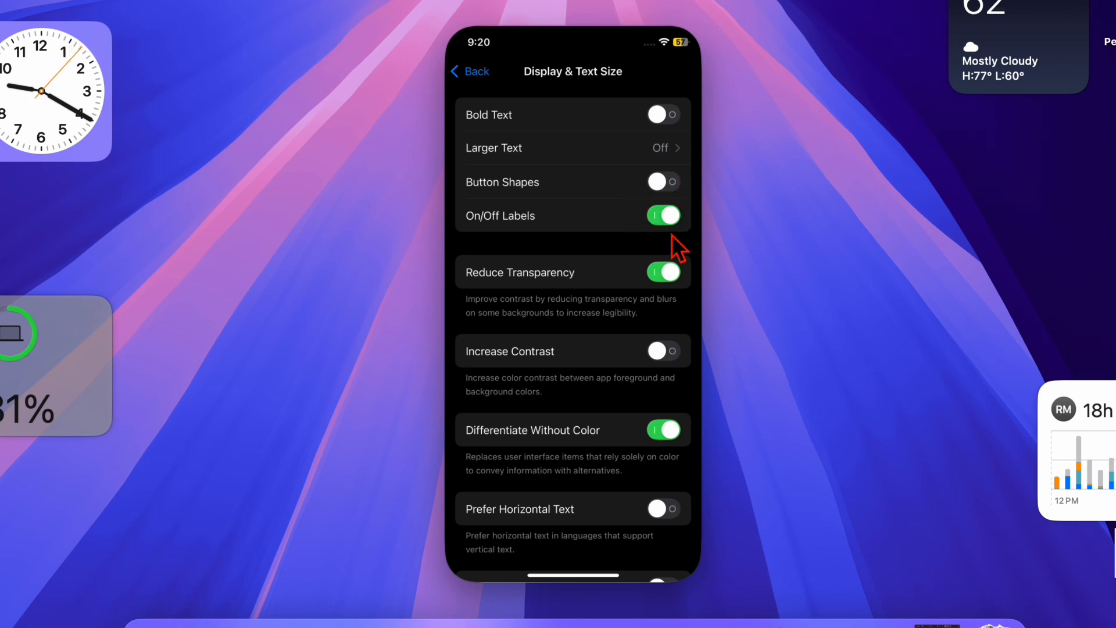
{"action": "mouse_move", "coordinate": [665, 255]}
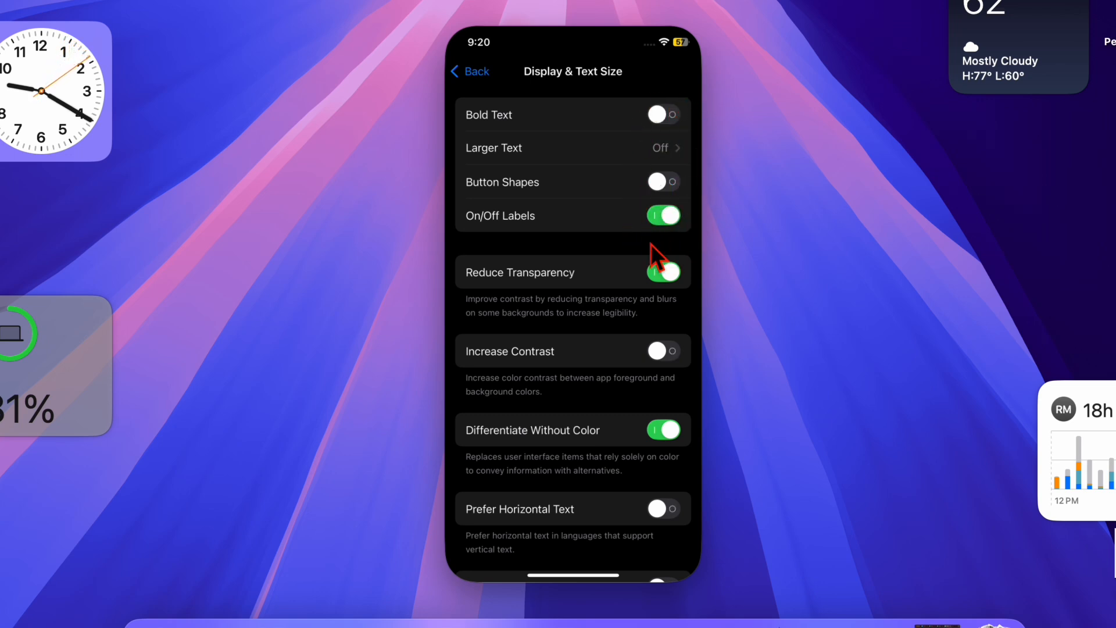
{"action": "mouse_move", "coordinate": [653, 267]}
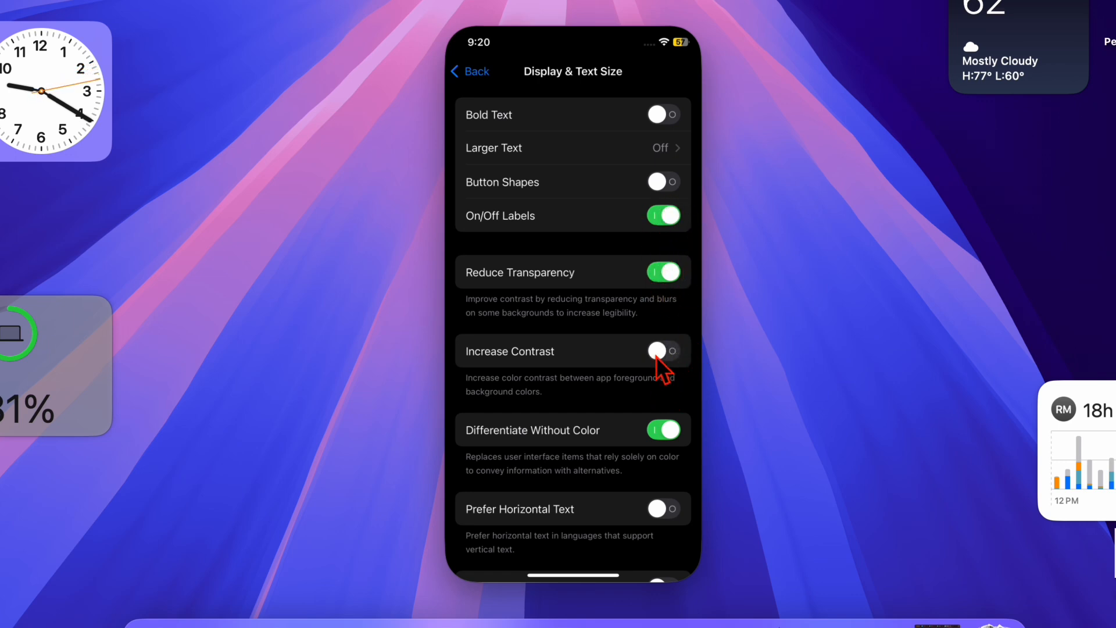
{"action": "mouse_move", "coordinate": [629, 386]}
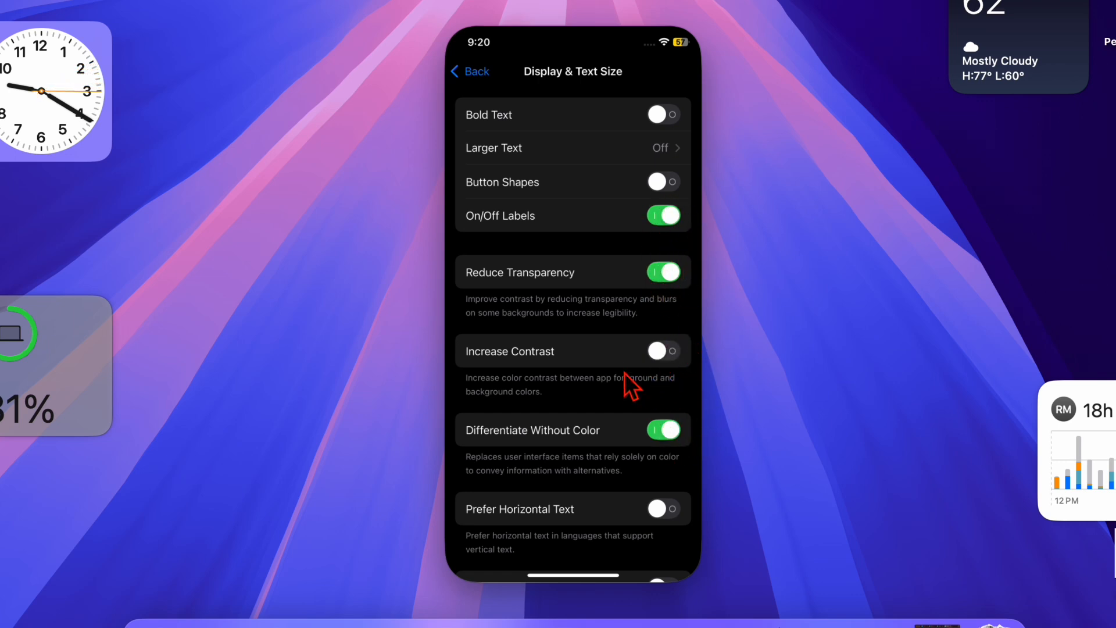
{"action": "left_click", "coordinate": [662, 351]}
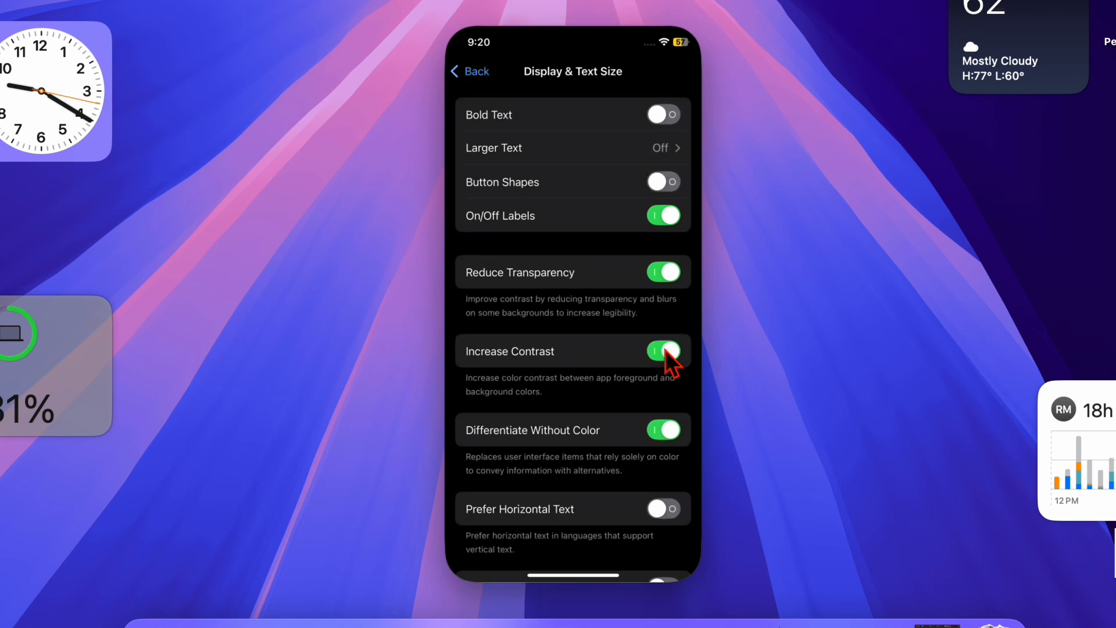
{"action": "left_click", "coordinate": [662, 116]}
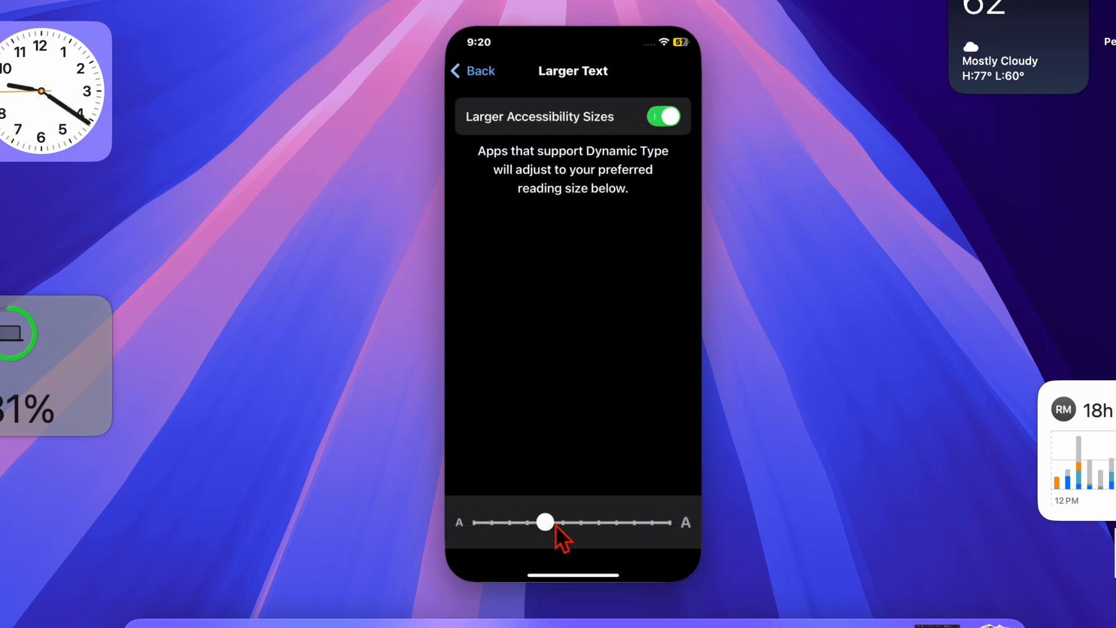
{"action": "mouse_move", "coordinate": [651, 174]}
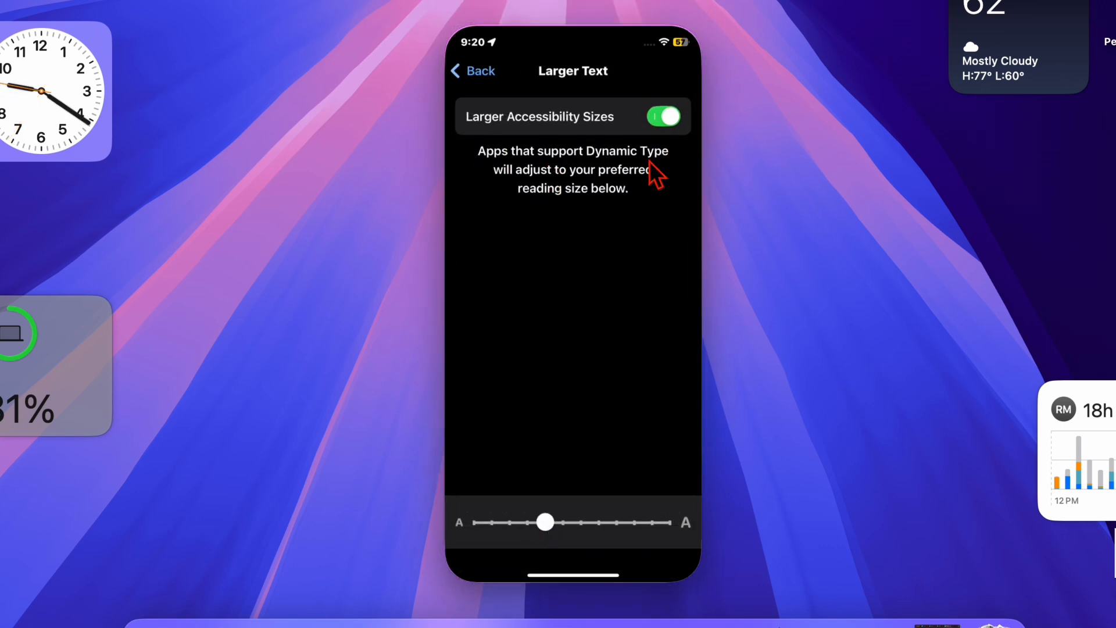
{"action": "mouse_move", "coordinate": [480, 77]}
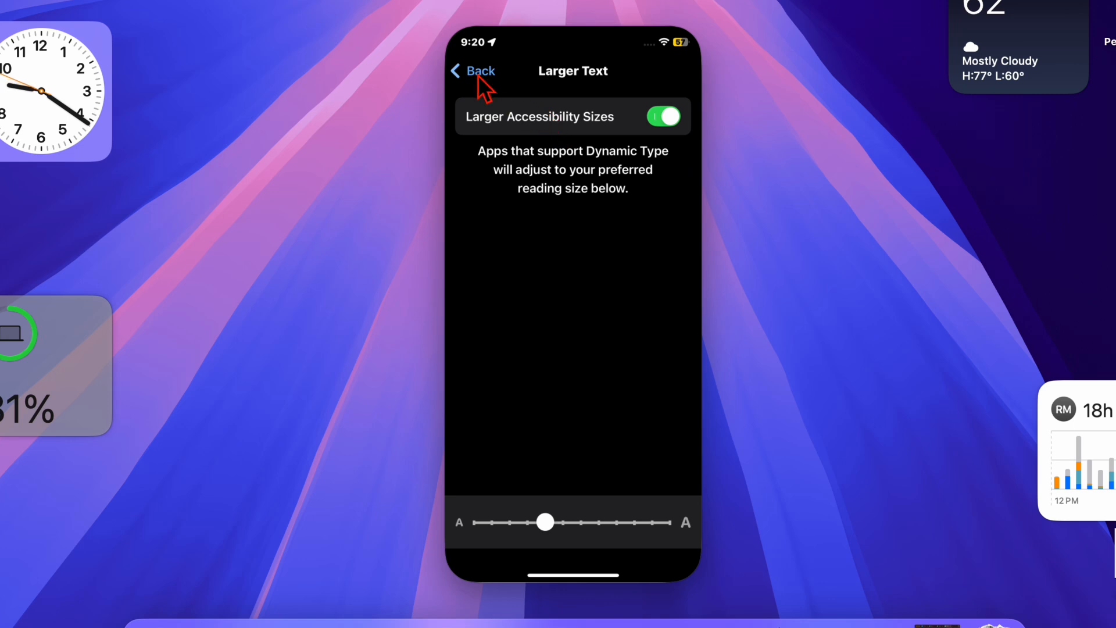
- Return from Larger Text to the Display & Text Size page with Bold Text on
{"action": "left_click", "coordinate": [473, 71]}
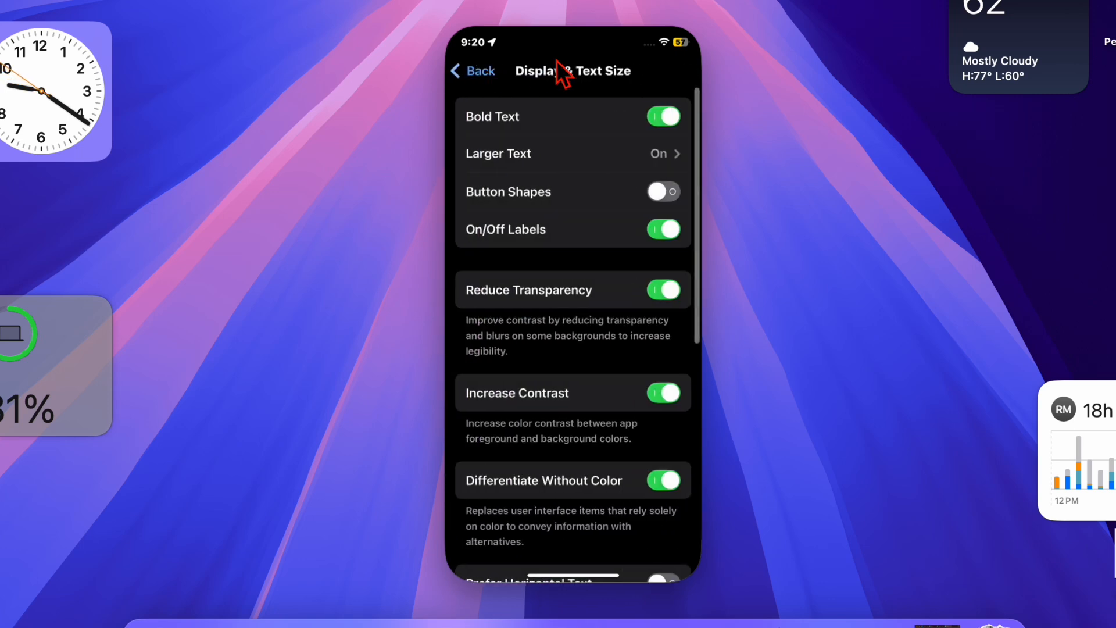
{"action": "mouse_move", "coordinate": [690, 217]}
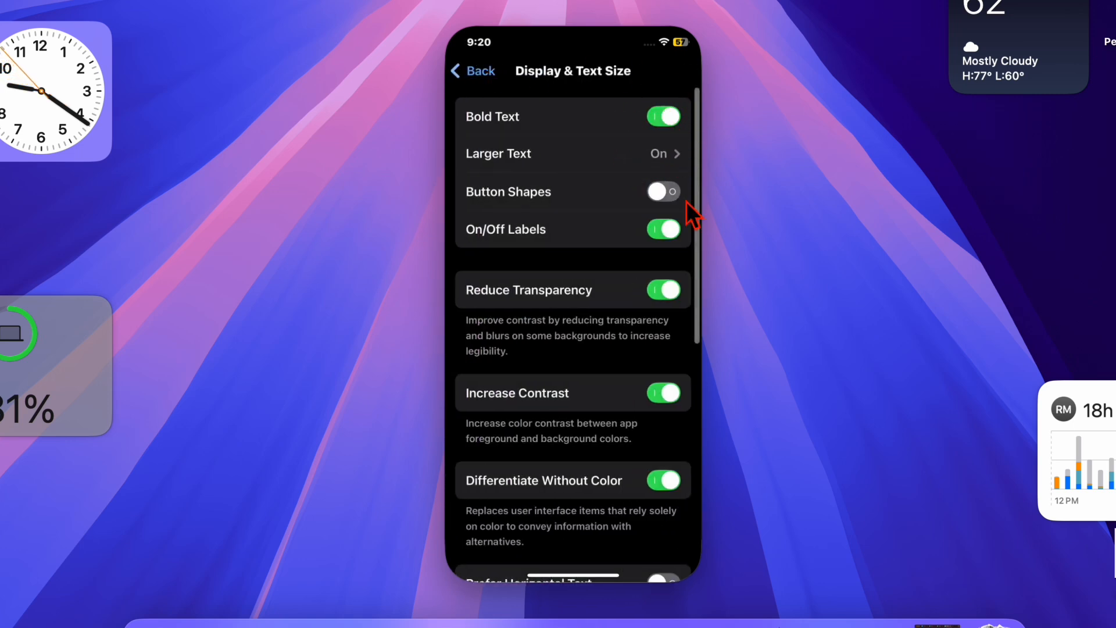
{"action": "mouse_move", "coordinate": [629, 421]}
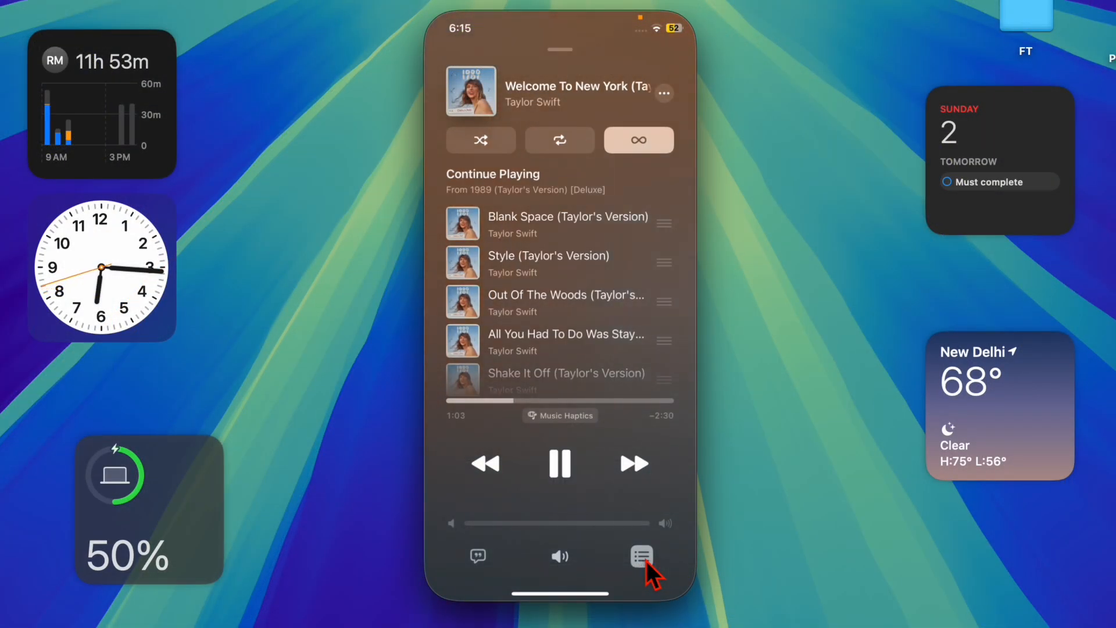
- Hide the Up Next queue to show artwork, then show and dismiss the AirPlay output list
{"action": "left_click", "coordinate": [640, 555]}
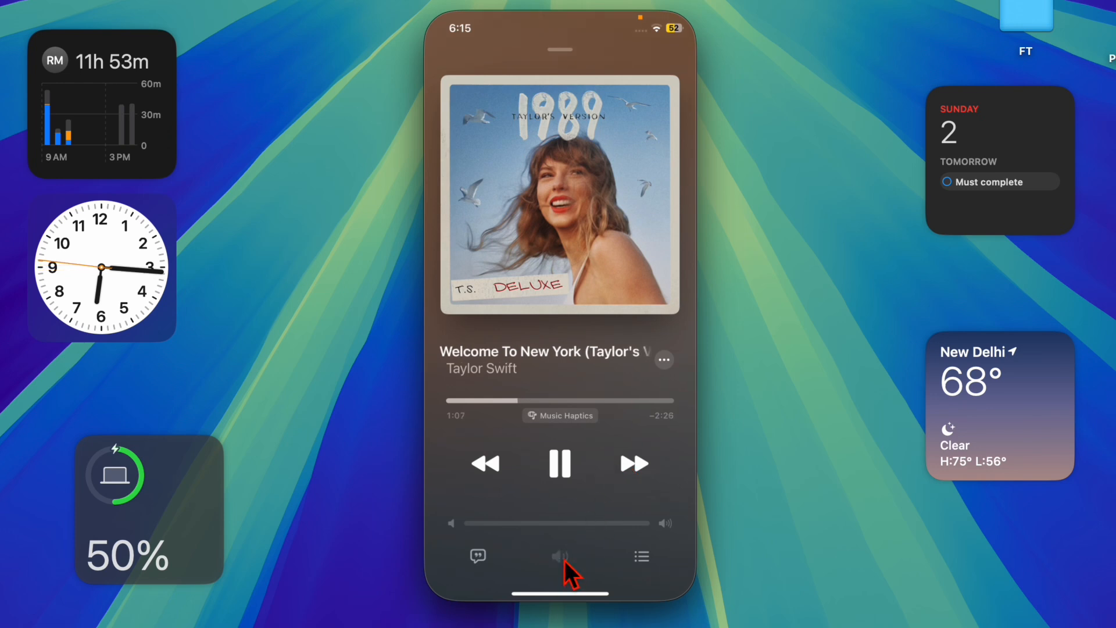
{"action": "left_click", "coordinate": [560, 556]}
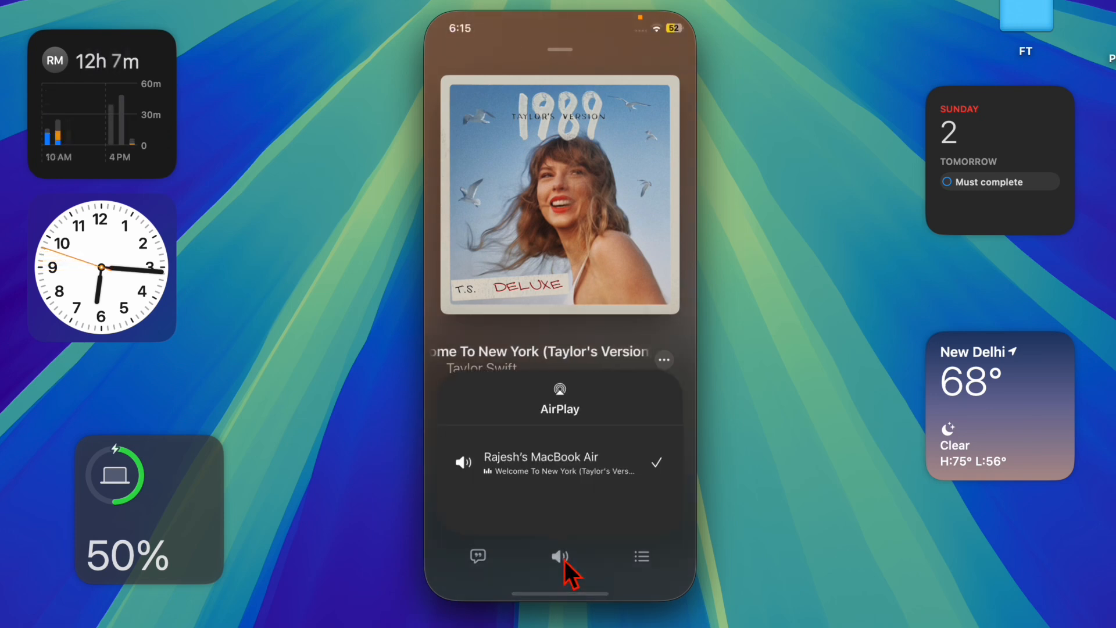
{"action": "left_click", "coordinate": [559, 556]}
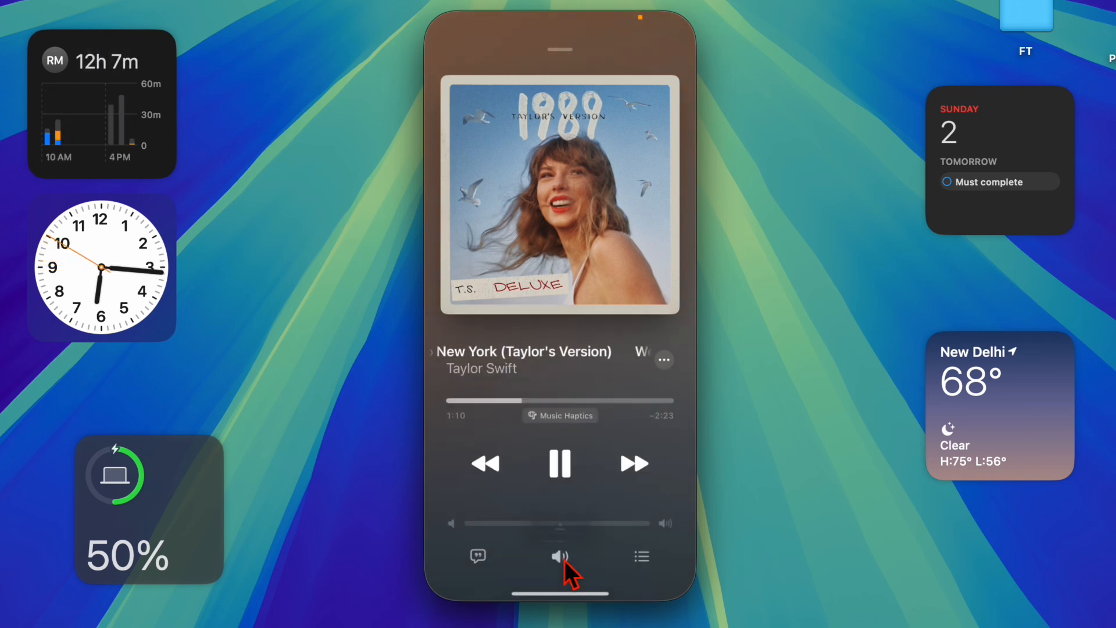